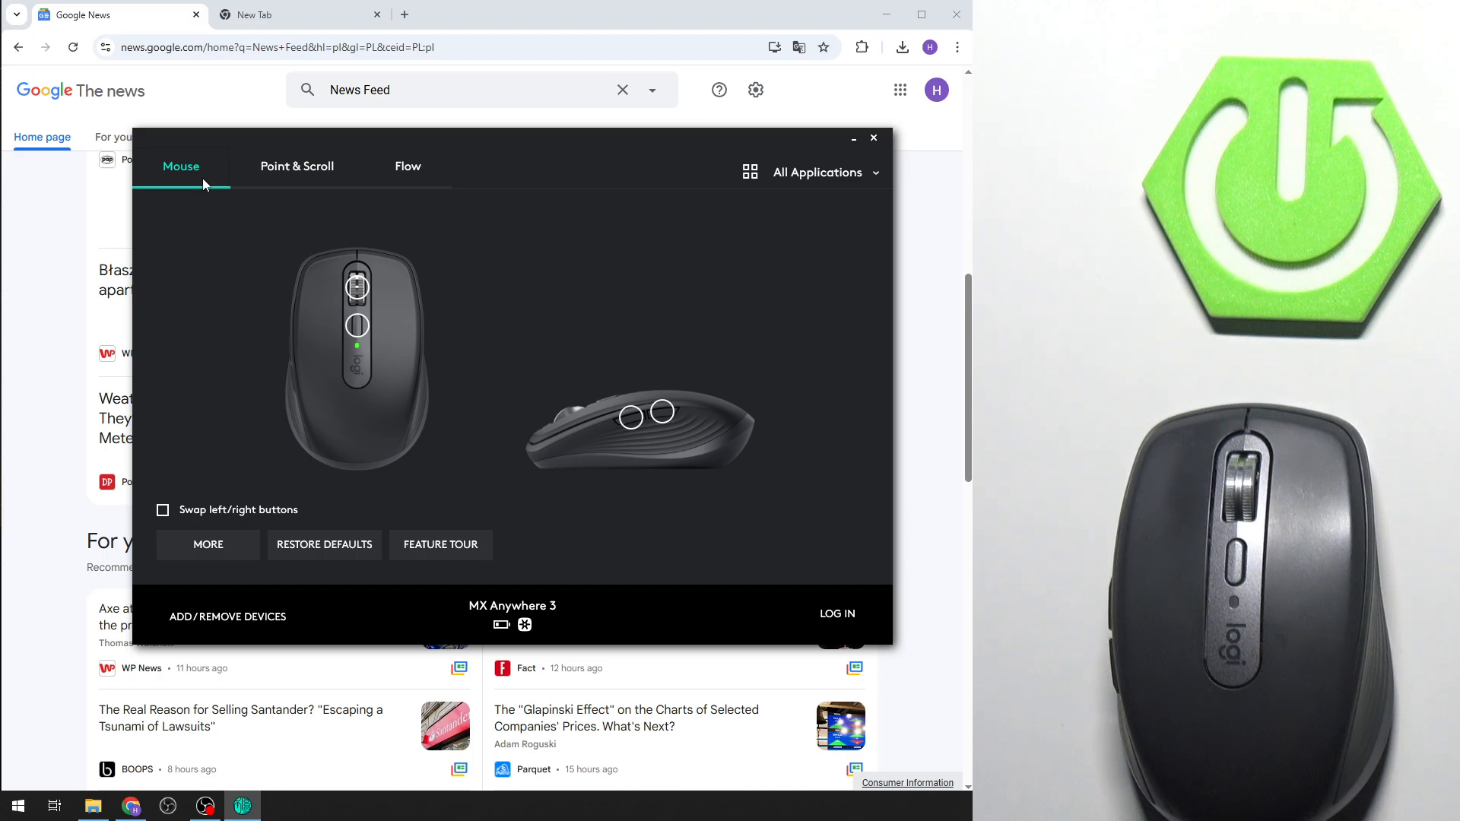
mouse_move(297, 165)
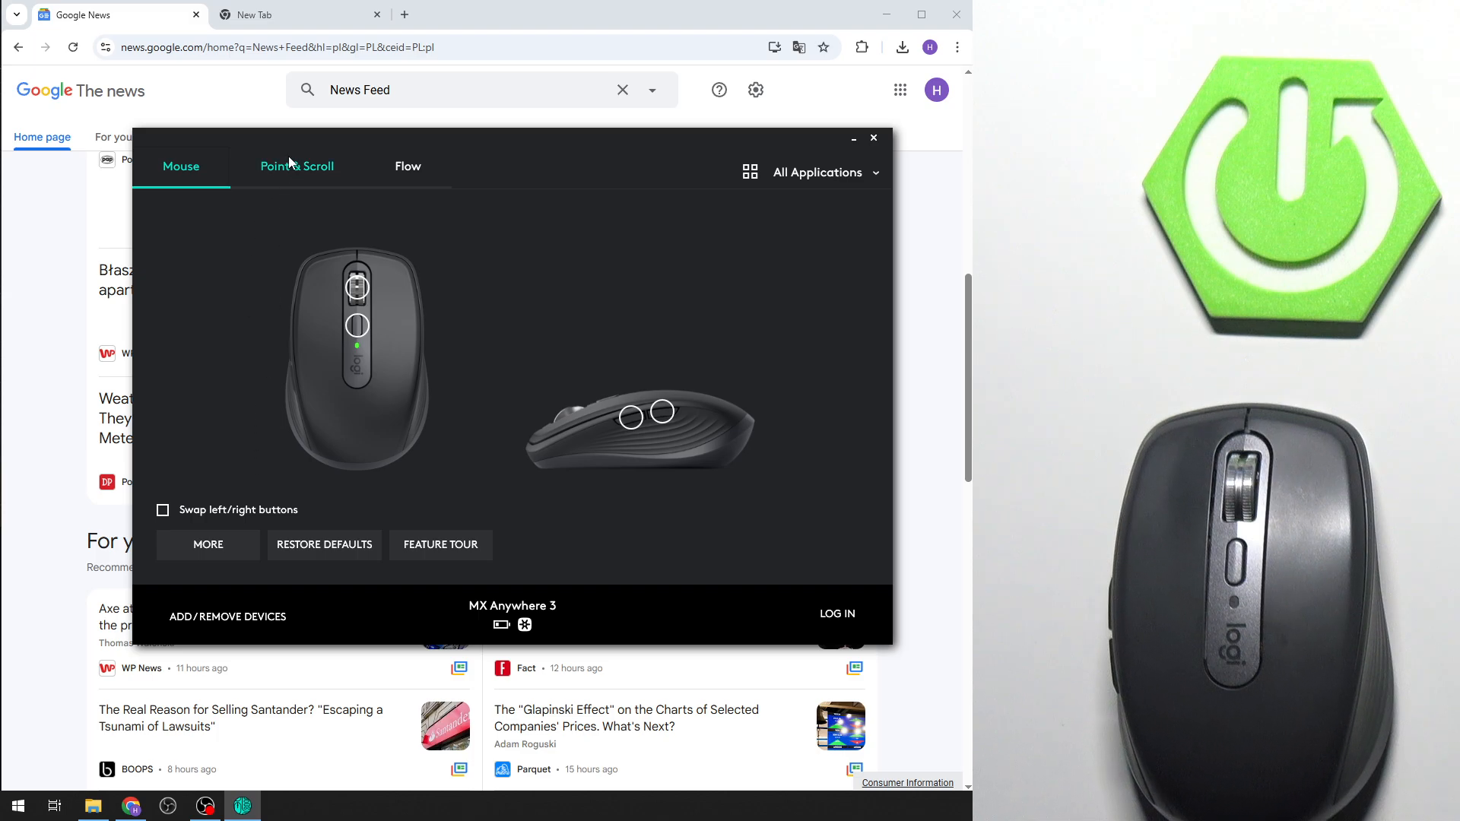
- Show the MX Anywhere 3's Point & Scroll settings
left_click(297, 165)
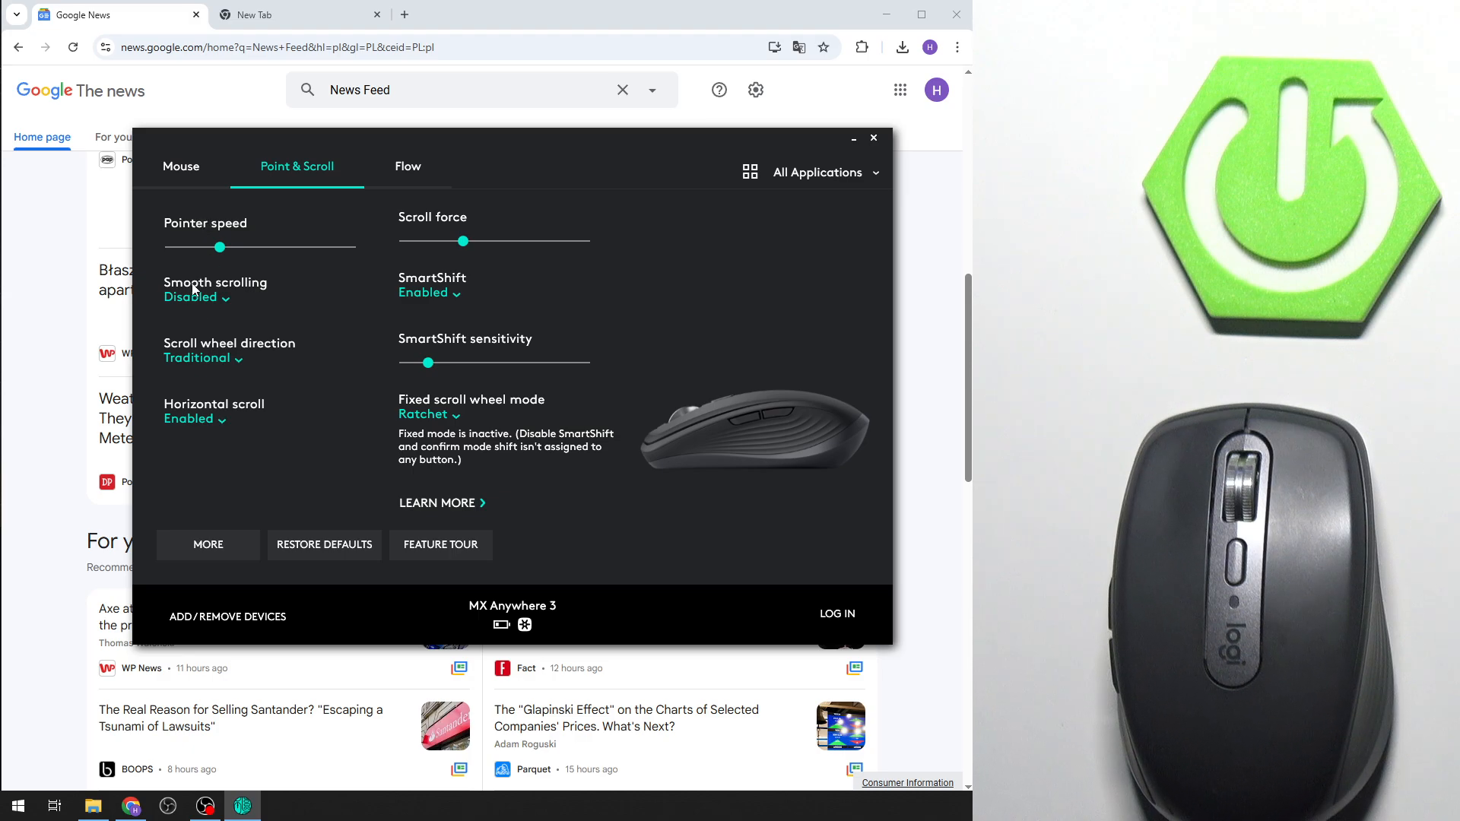
mouse_move(289, 349)
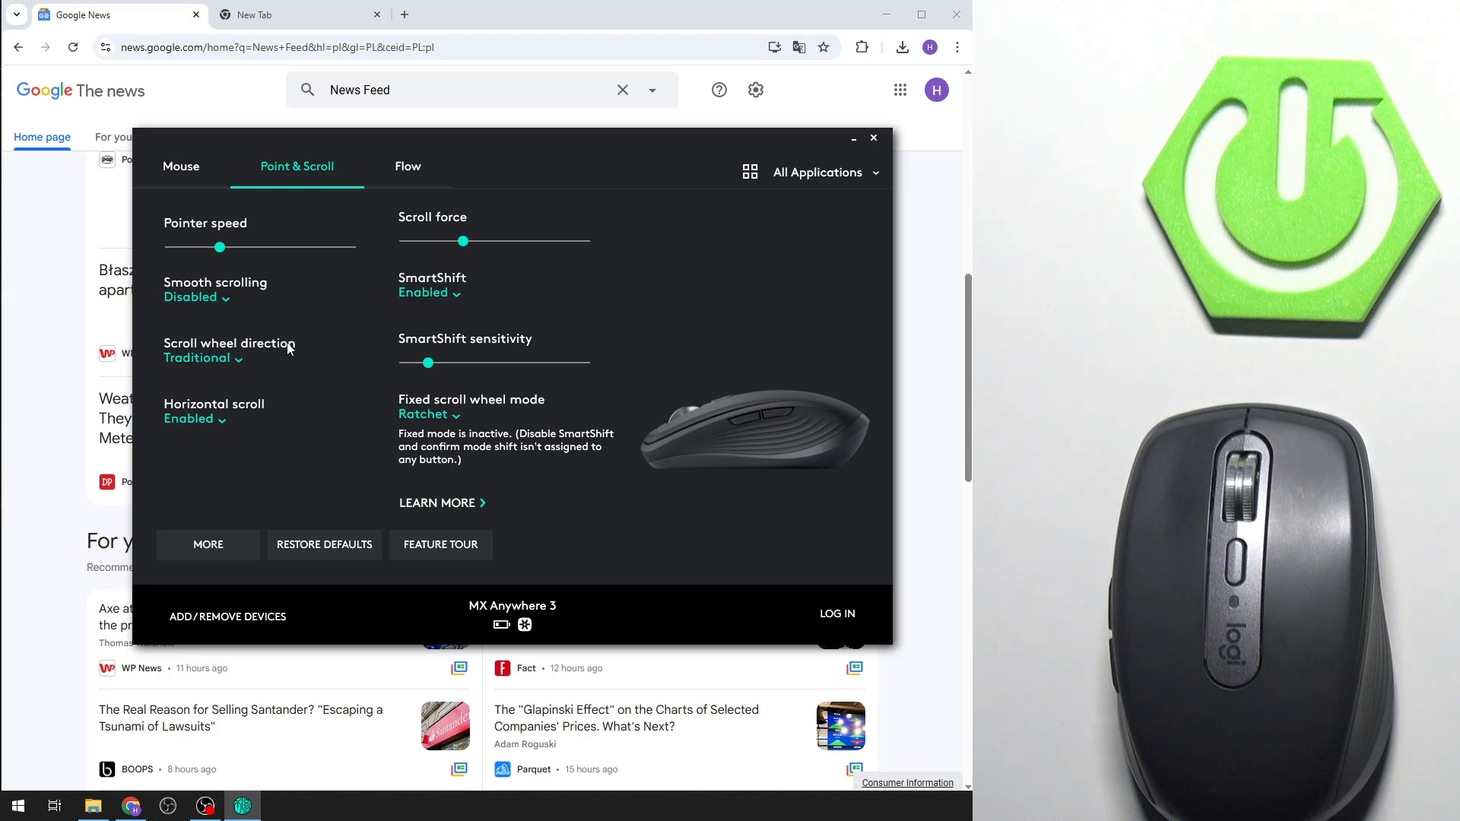
mouse_move(207, 416)
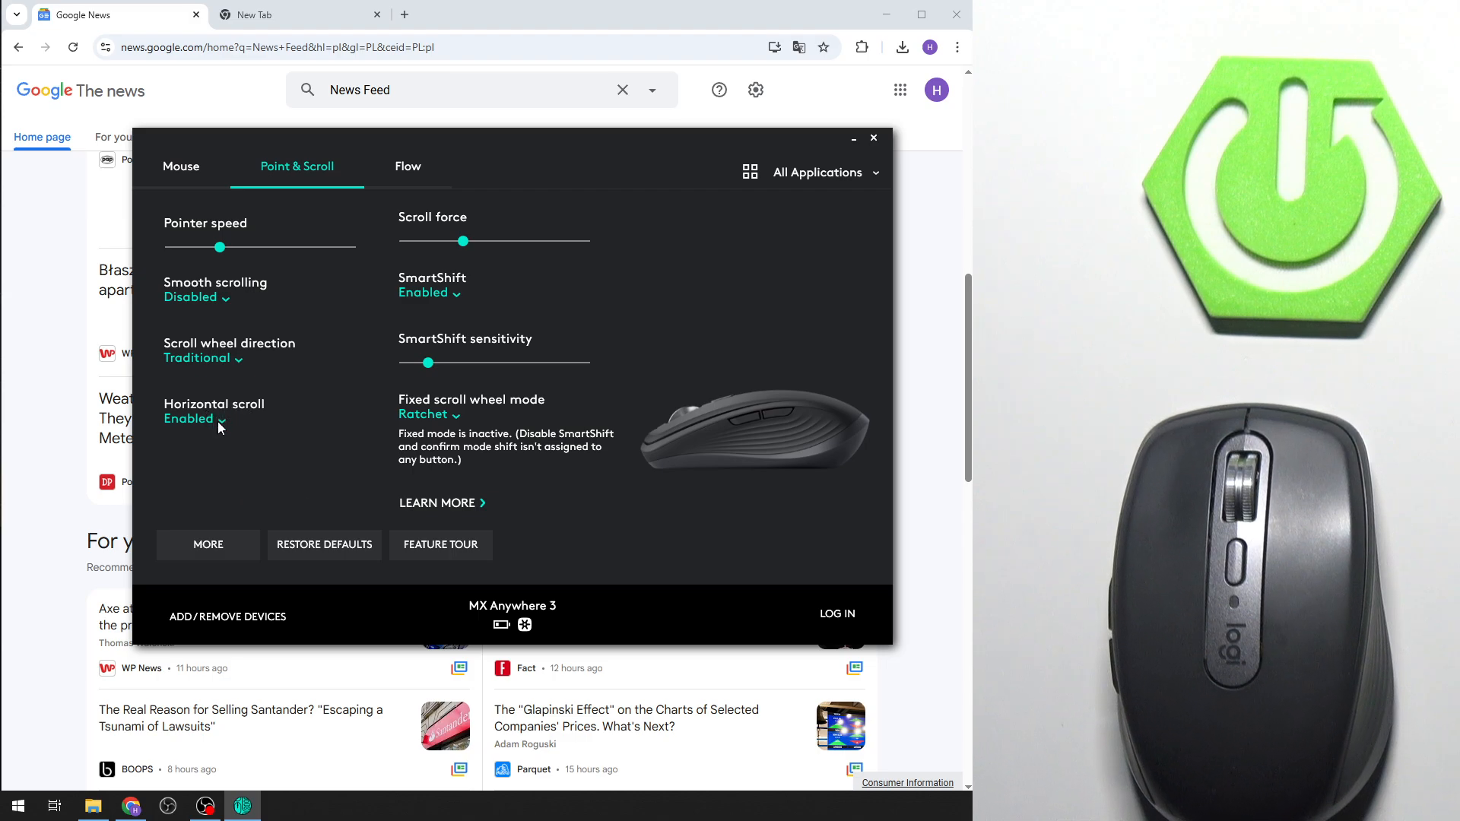
- Set Horizontal scroll to Disabled
left_click(196, 418)
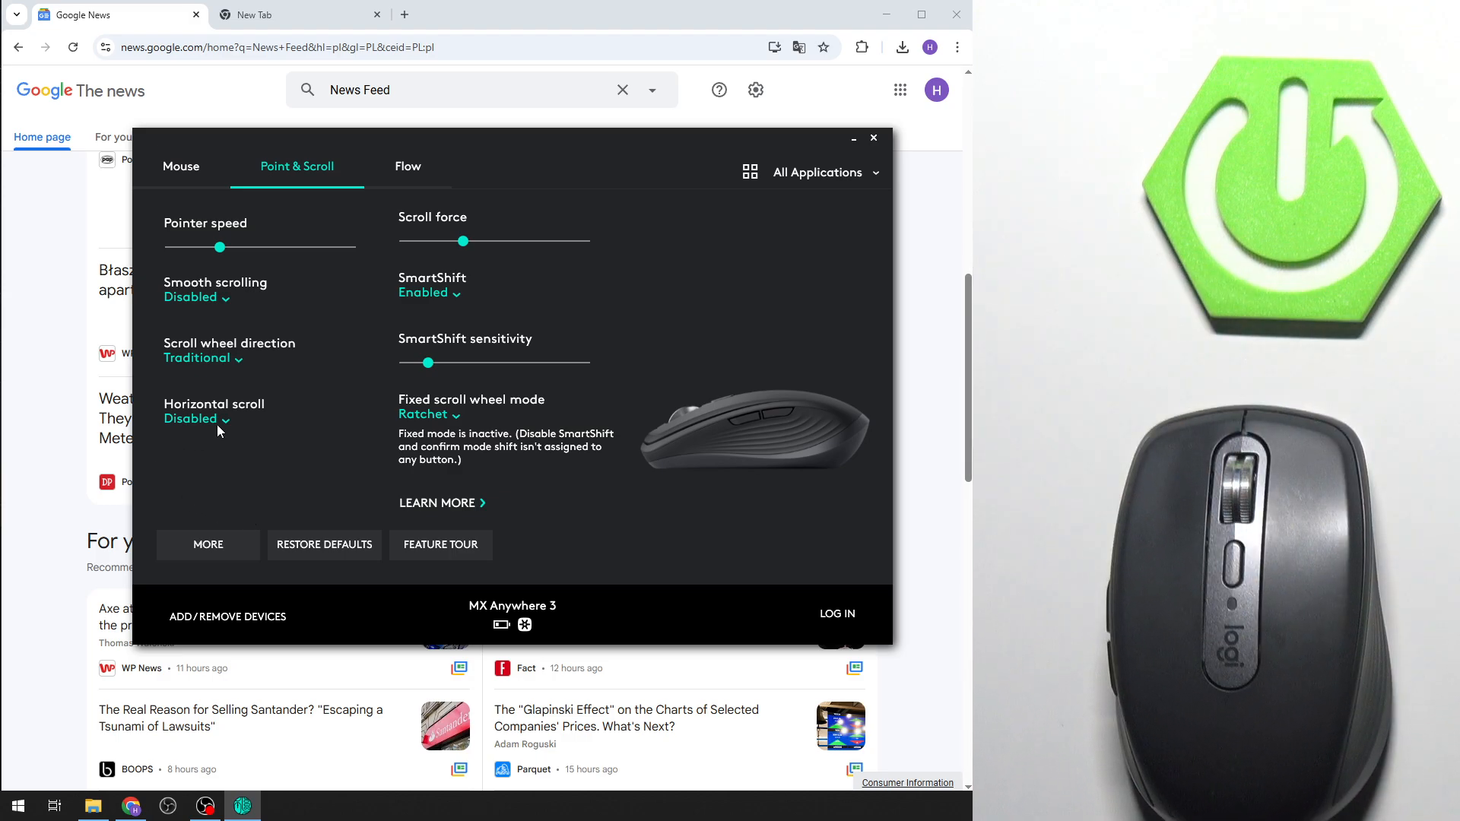
- Set Horizontal scroll back to Enabled and dismiss the You Should Know warning with OK
left_click(196, 418)
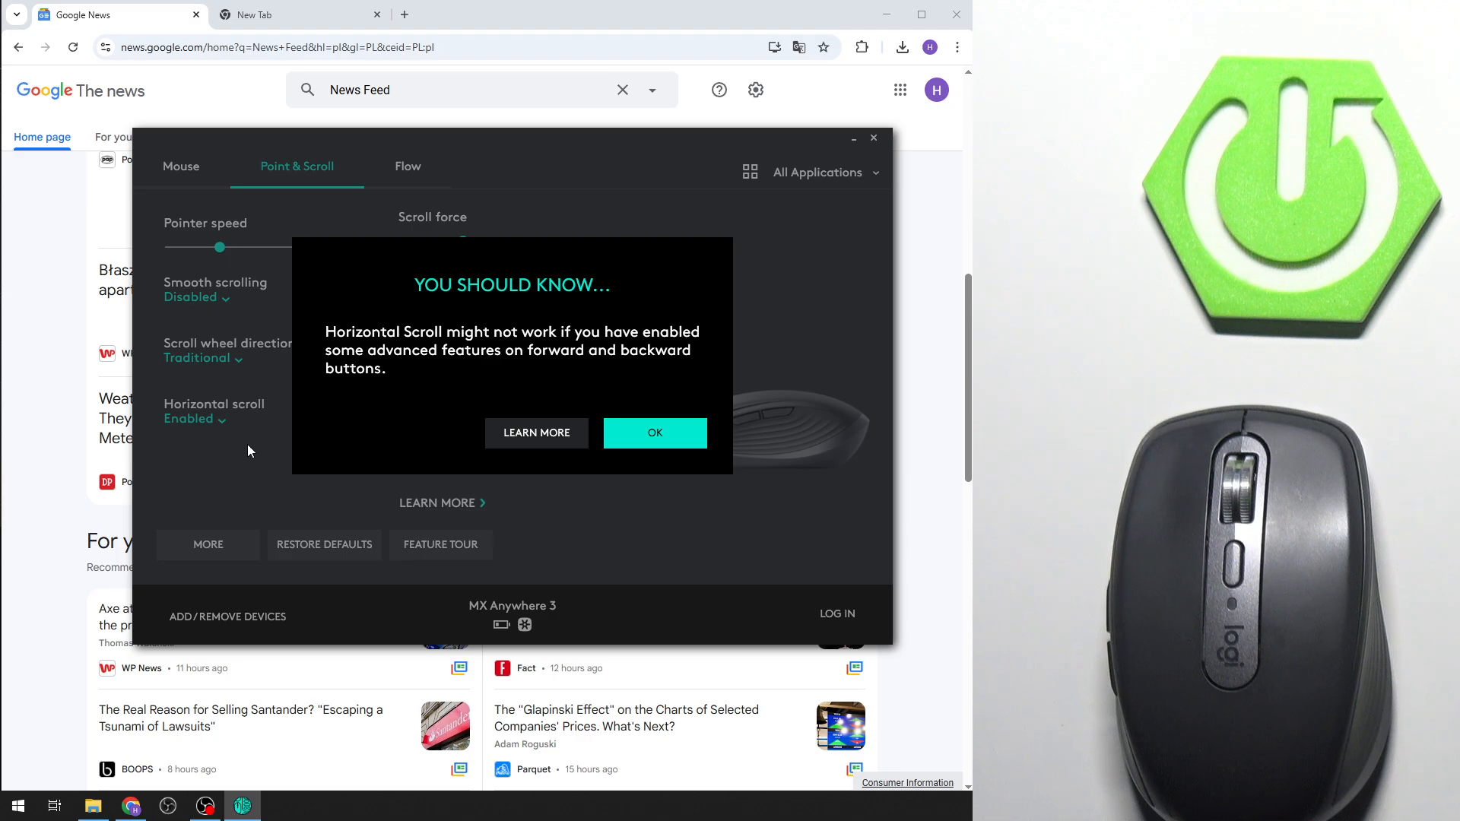
mouse_move(383, 397)
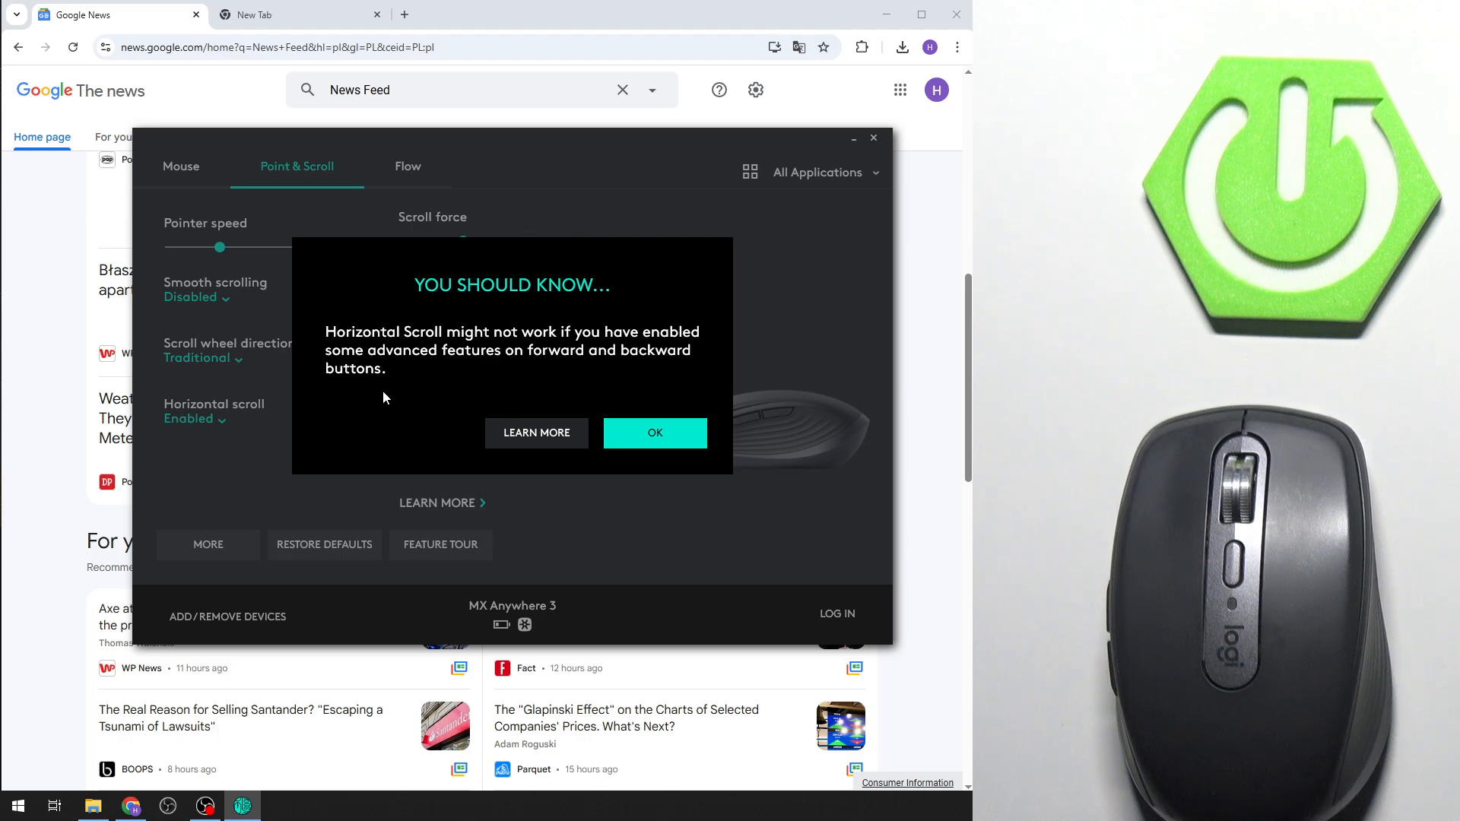
mouse_move(425, 409)
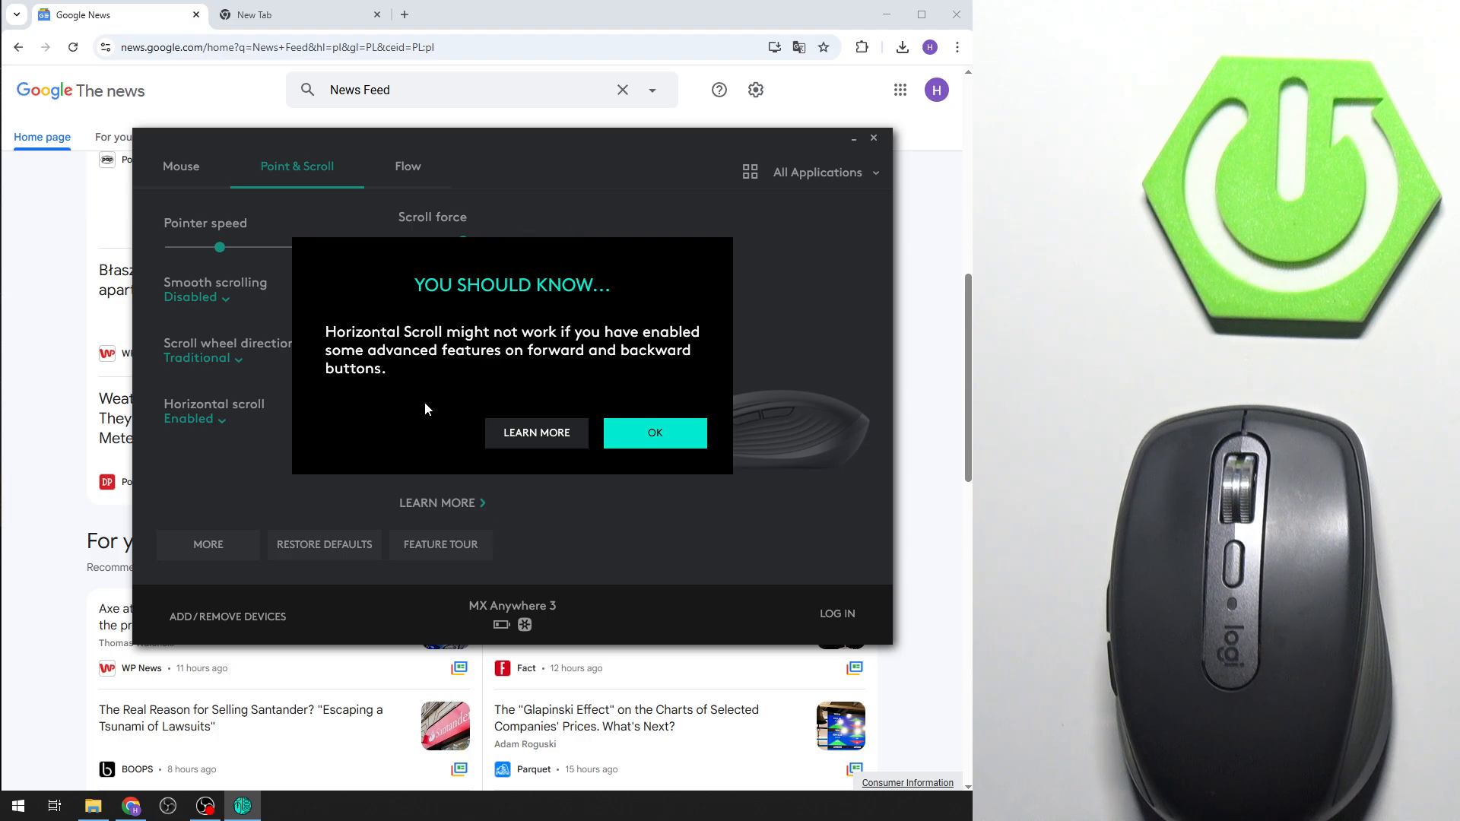
mouse_move(424, 388)
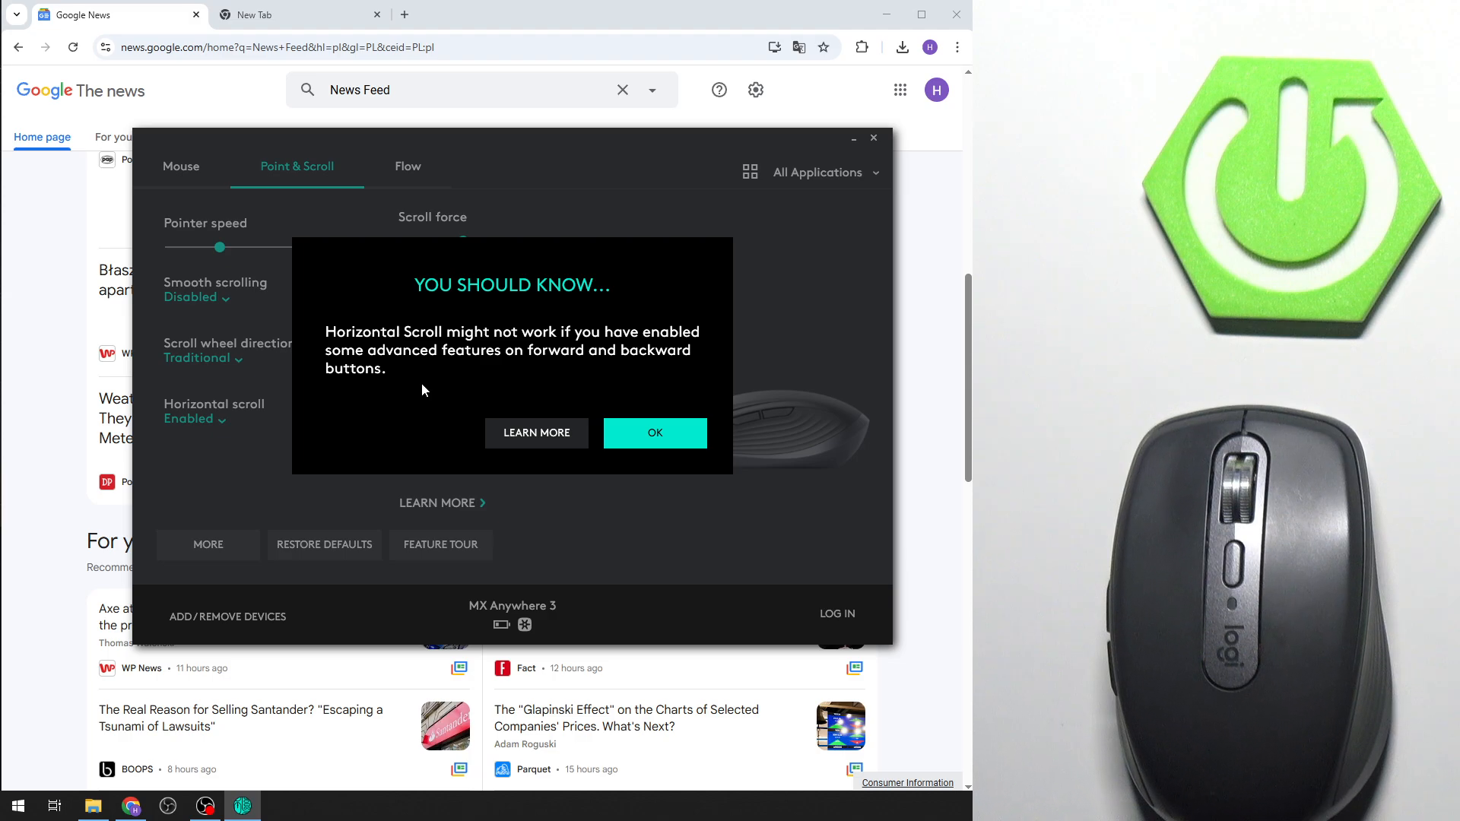
left_click(654, 432)
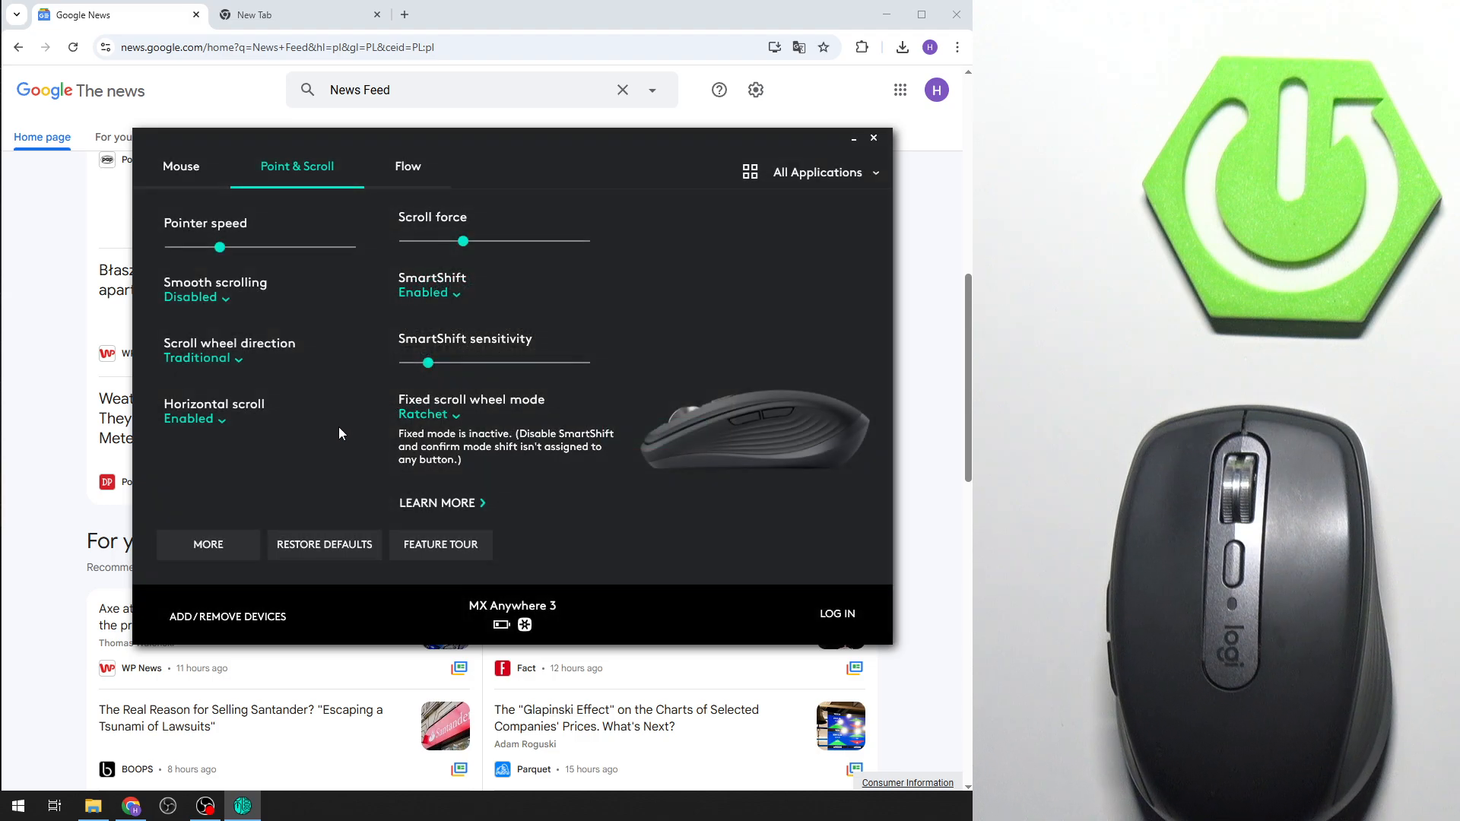